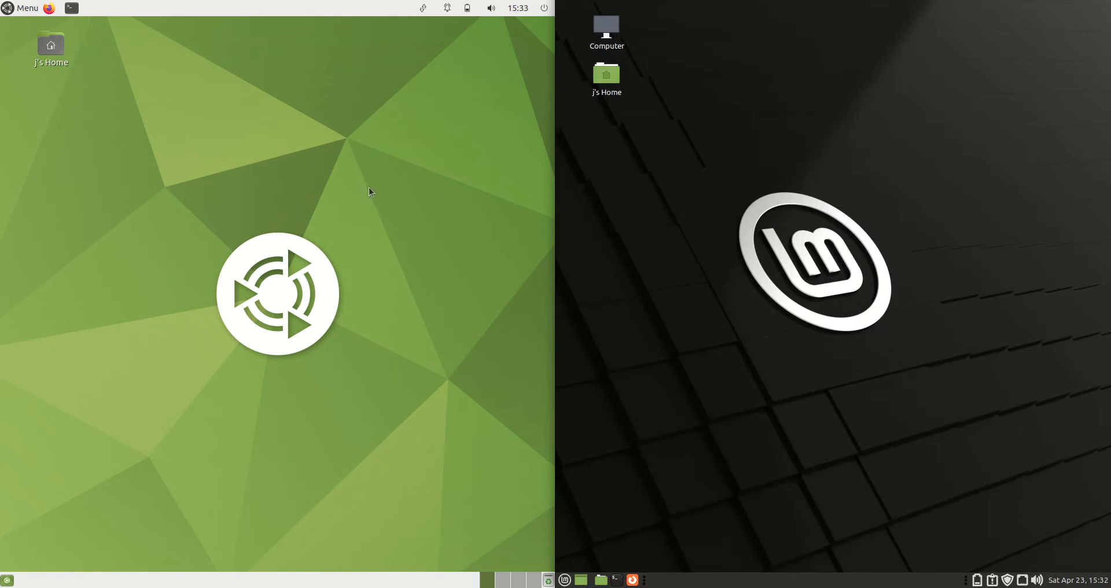
mouse_move(425, 488)
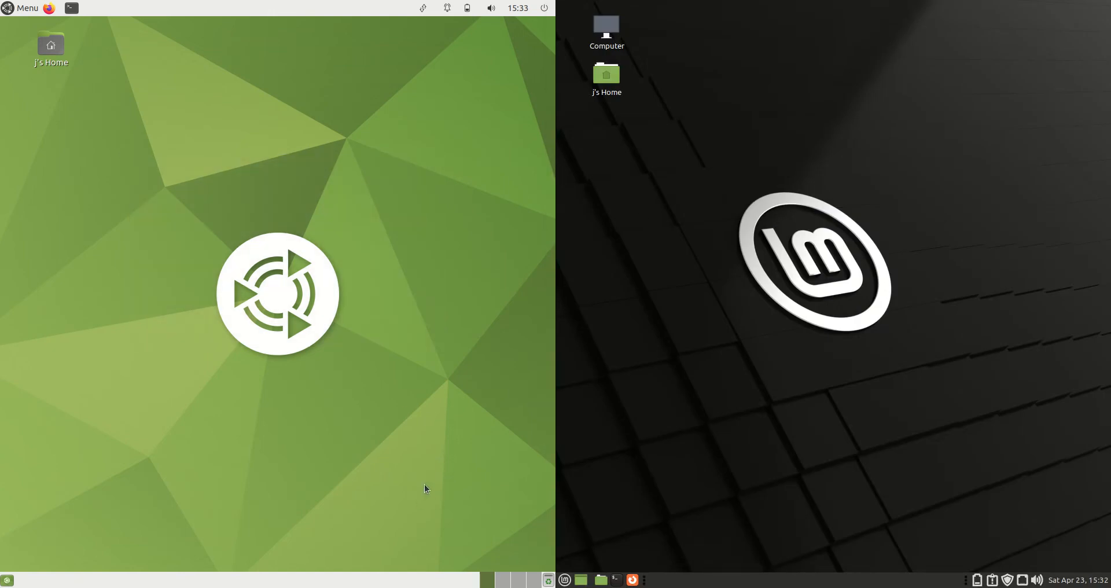
- Browse and dismiss the applications menus on both the Ubuntu and Mint desktops
left_click(23, 8)
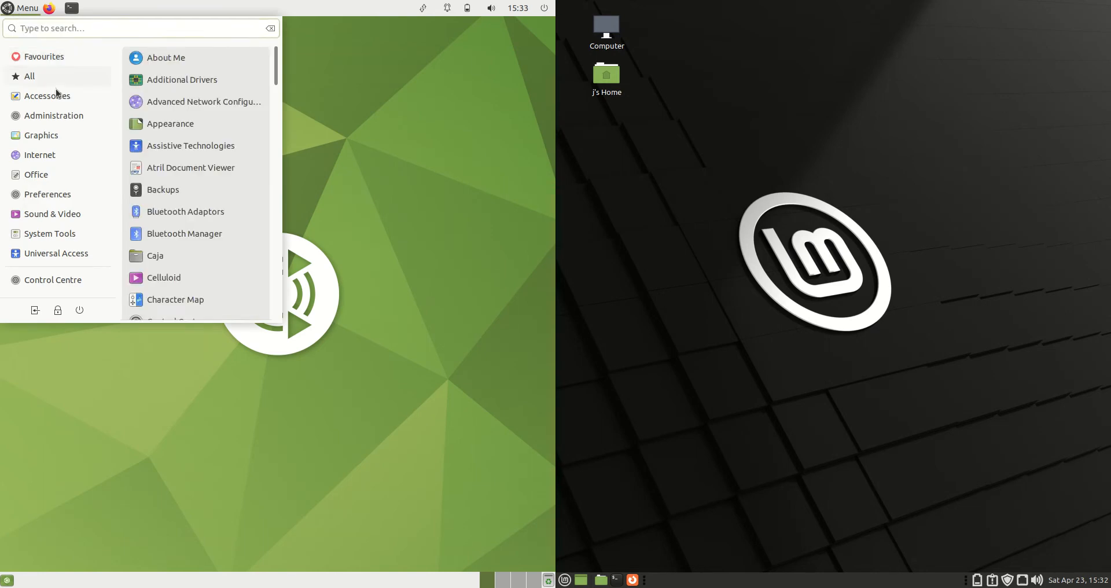
left_click(40, 136)
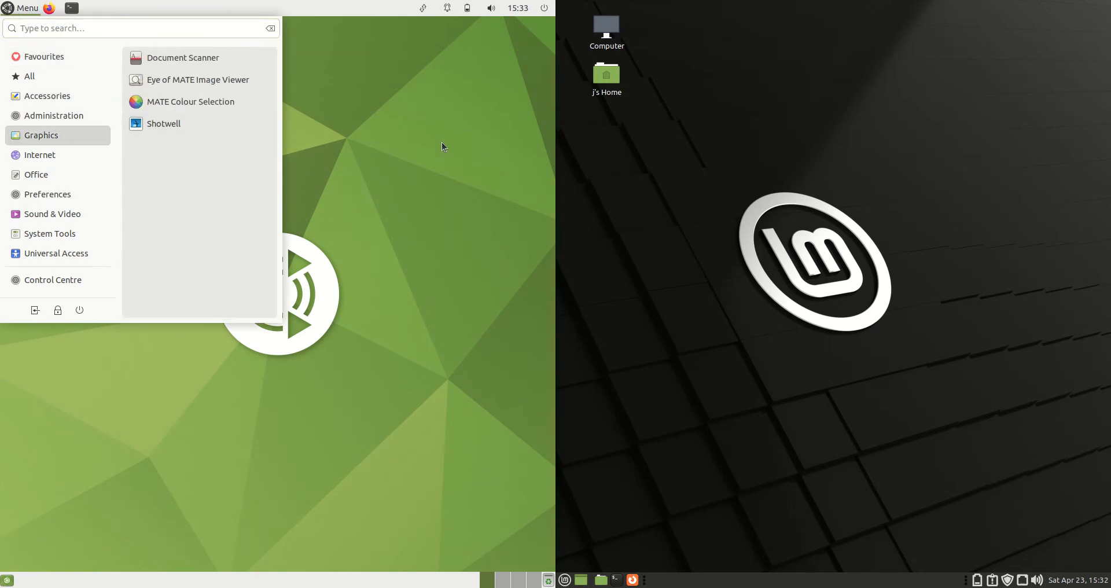
left_click(441, 147)
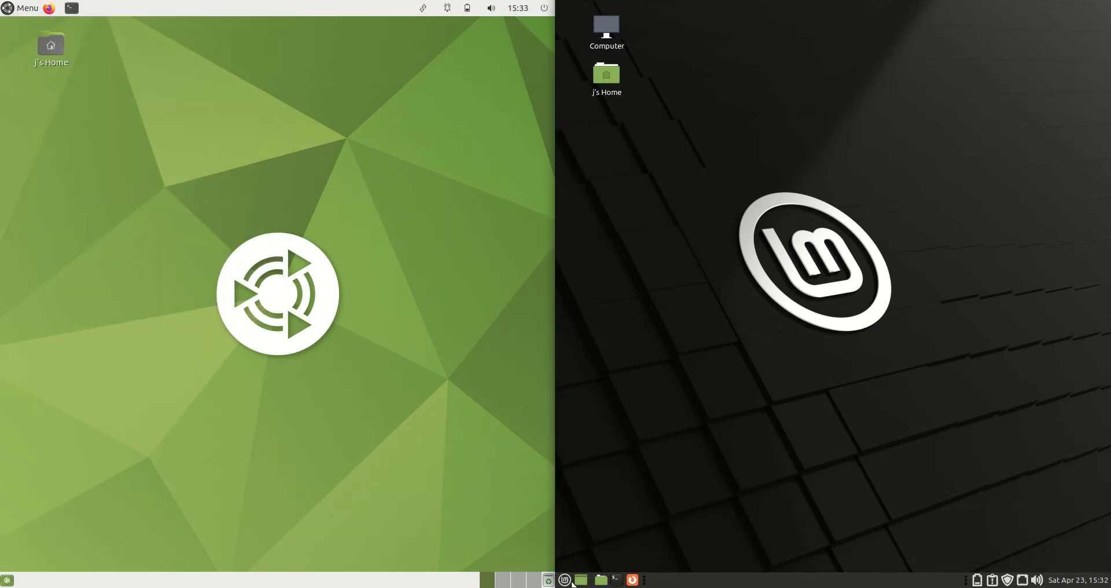
left_click(564, 580)
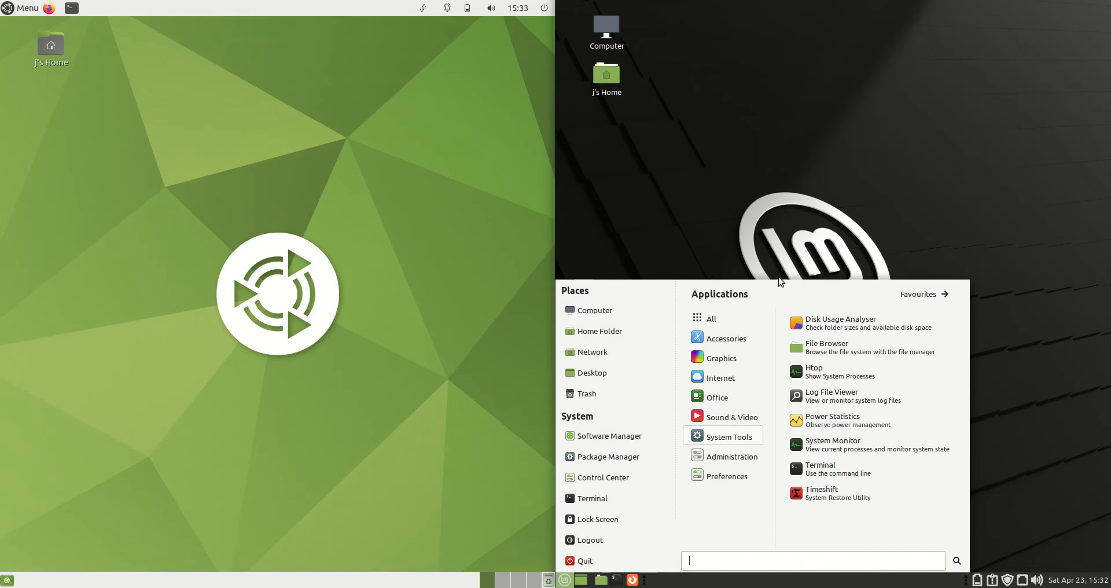
left_click(717, 237)
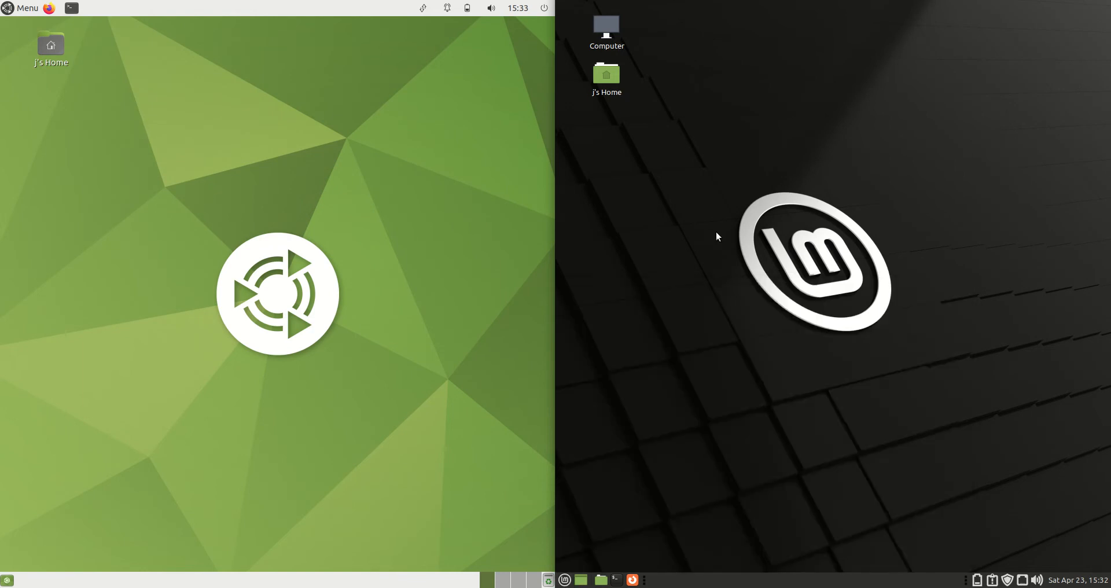
mouse_move(744, 220)
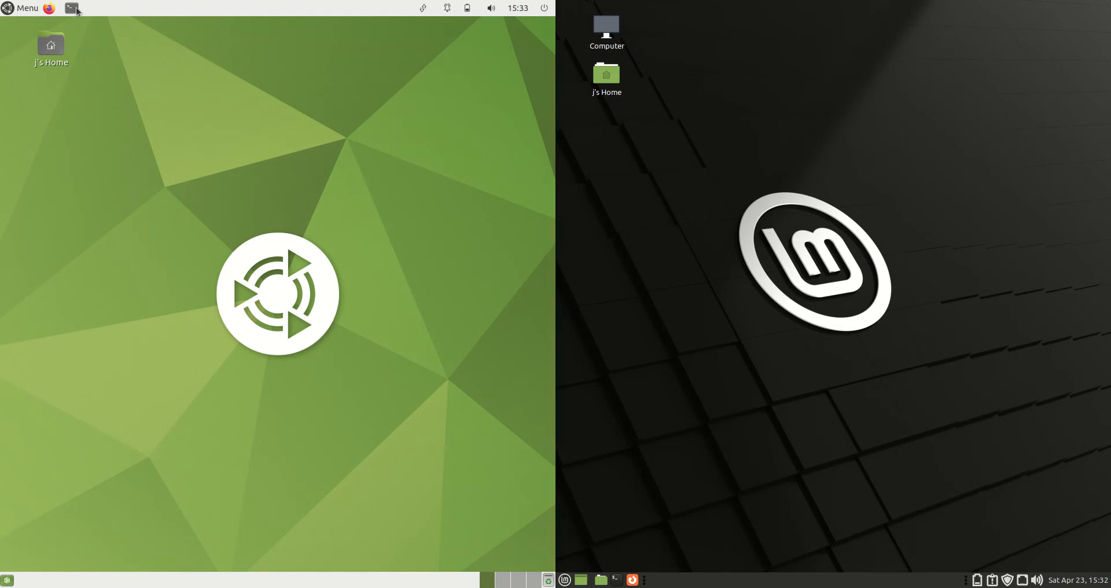
- Run htop in a terminal, then attempt closing the Mint terminal, raising the close warning
left_click(71, 8)
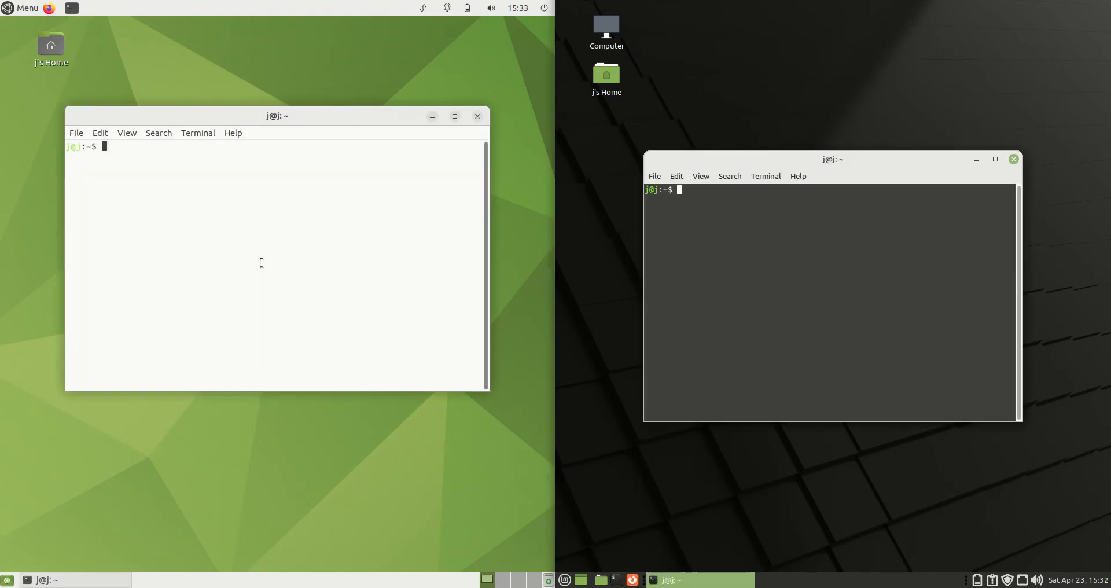
type("htop")
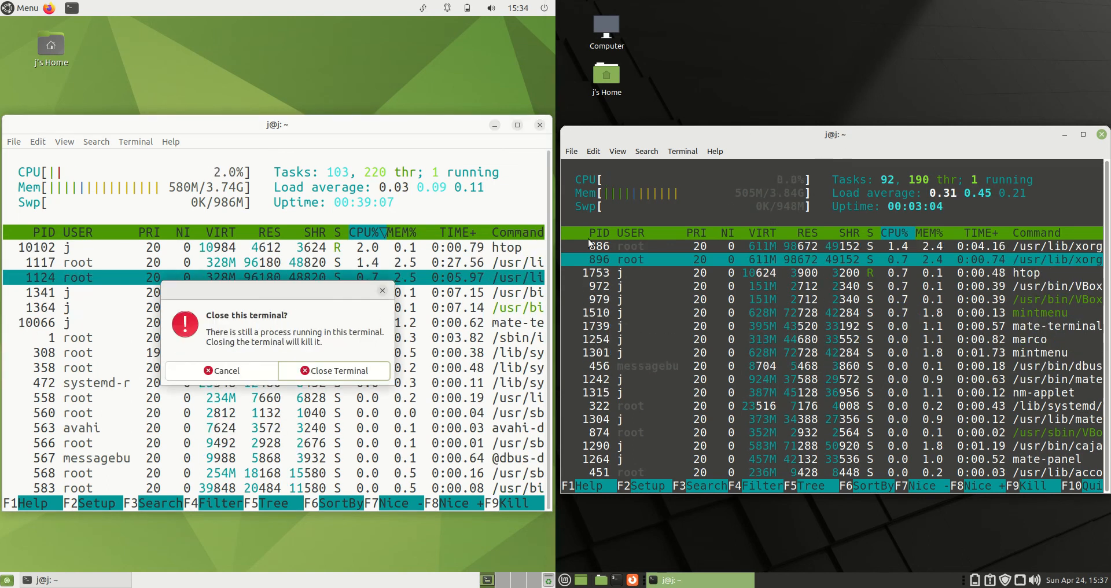
left_click(1101, 134)
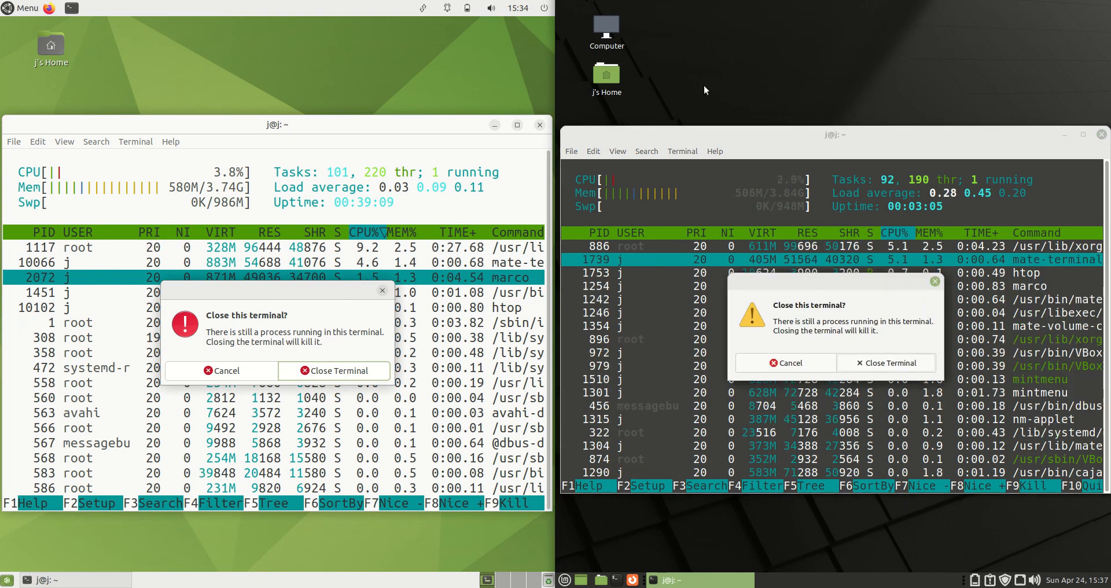